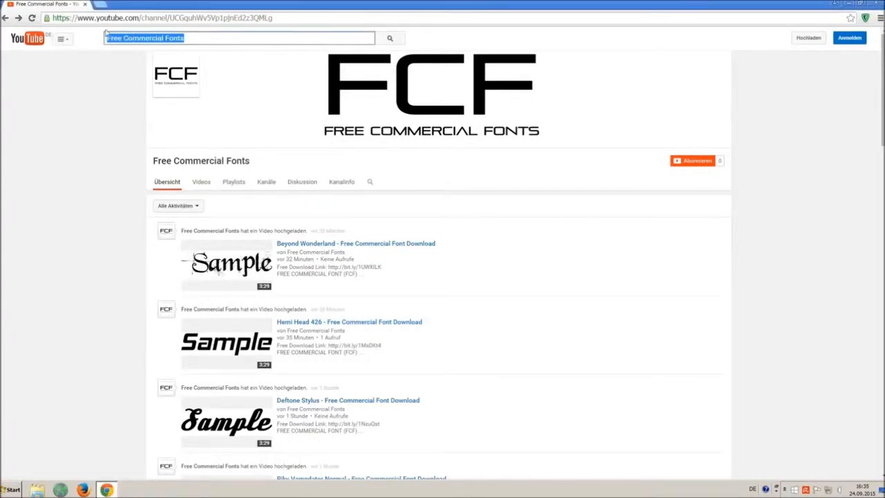
Scroll the Free Commercial Fonts channel feed down to the Riky Vampdator Normal video
{"action": "left_click", "coordinate": [224, 39]}
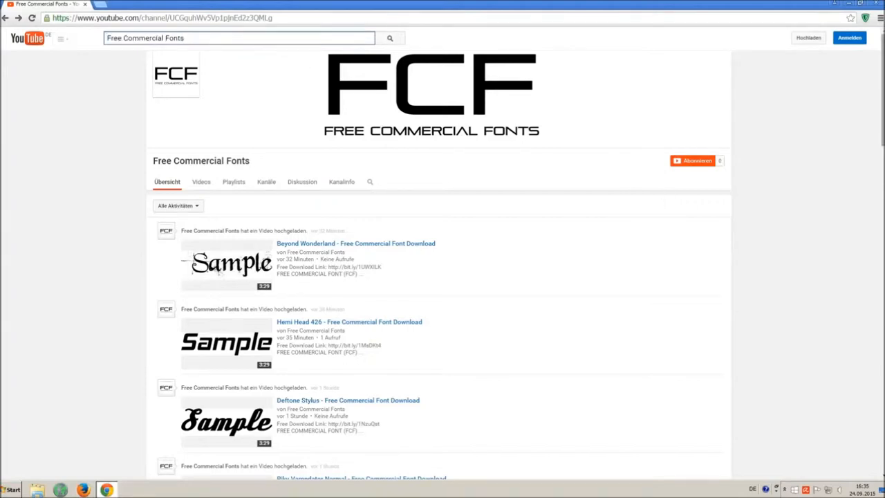
{"action": "scroll", "scroll_direction": "down", "scroll_amount": 3}
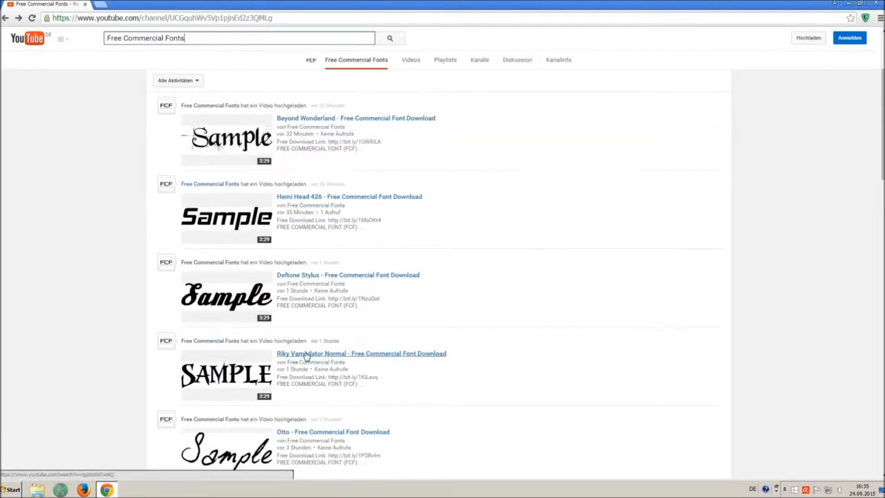
Open the Riky Vampdator Normal video and select the license note in its description
{"action": "left_click", "coordinate": [361, 354]}
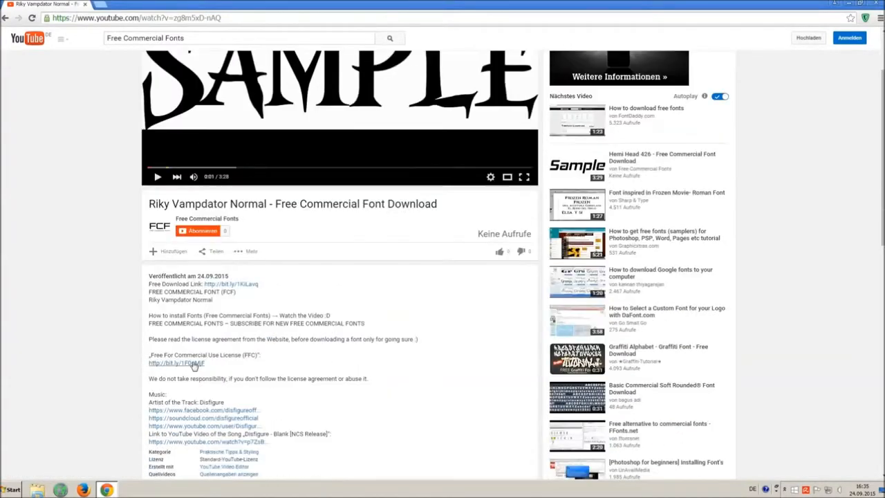
{"action": "left_click_drag", "start_coordinate": [148, 339], "coordinate": [214, 362]}
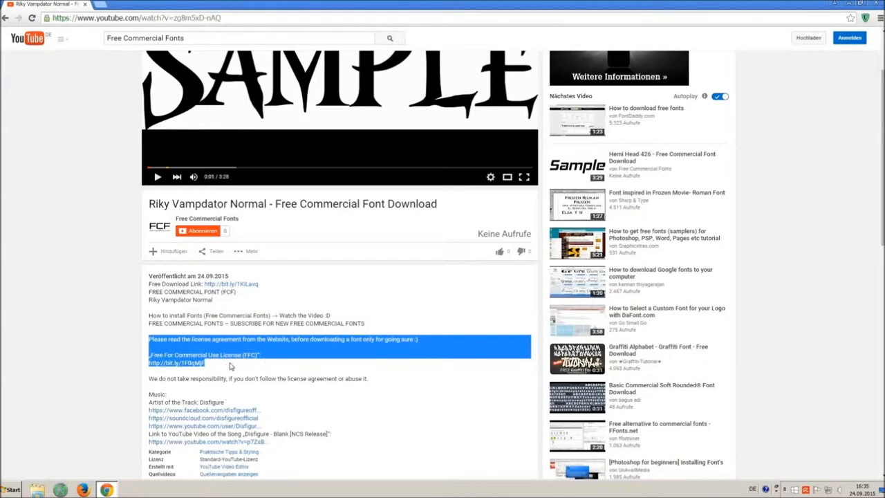
{"action": "mouse_move", "coordinate": [257, 372]}
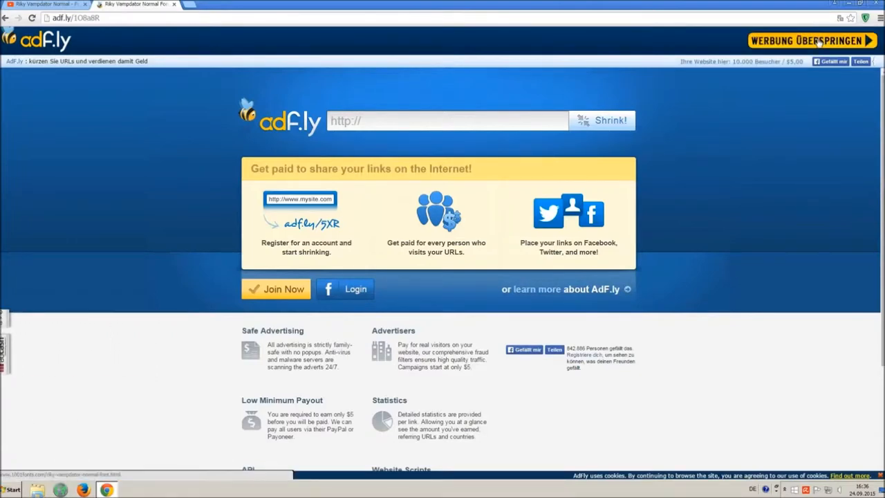
Skip the adf.ly ad and scroll the 1001 Fonts Riky Vampdator page to the font preview
{"action": "left_click", "coordinate": [810, 40]}
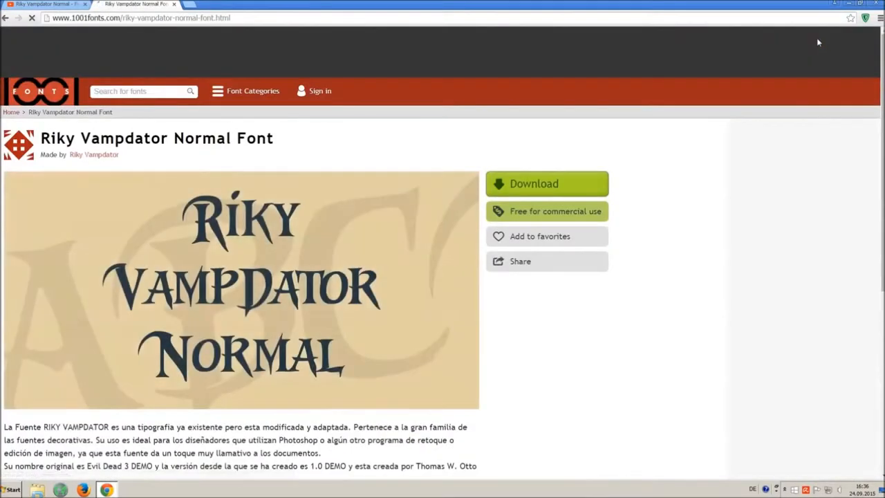
{"action": "double_click", "coordinate": [58, 139]}
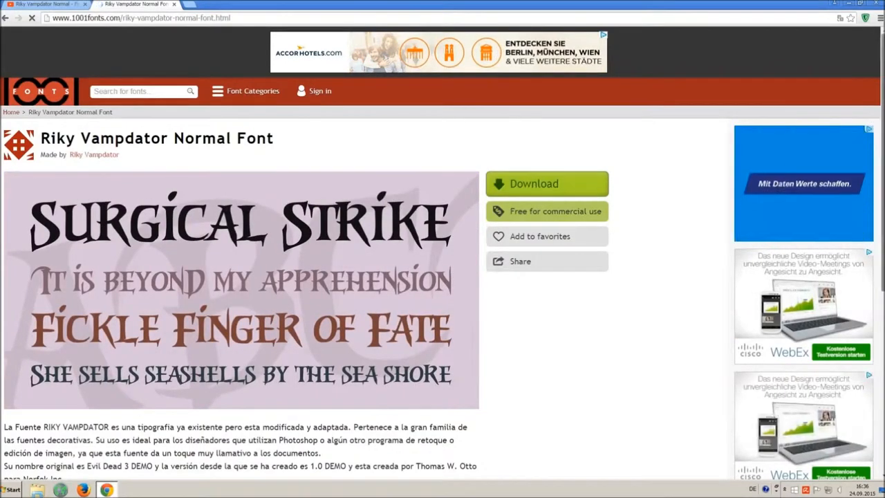
{"action": "scroll", "scroll_direction": "down", "scroll_amount": 3}
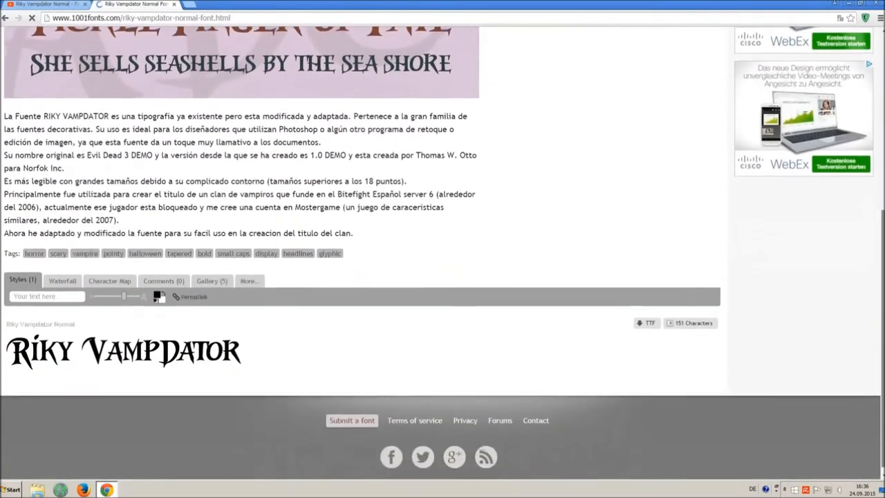
Download the Riky Vampdator TTF file, then bring up Control Panel from the Start menu
{"action": "left_click", "coordinate": [647, 324]}
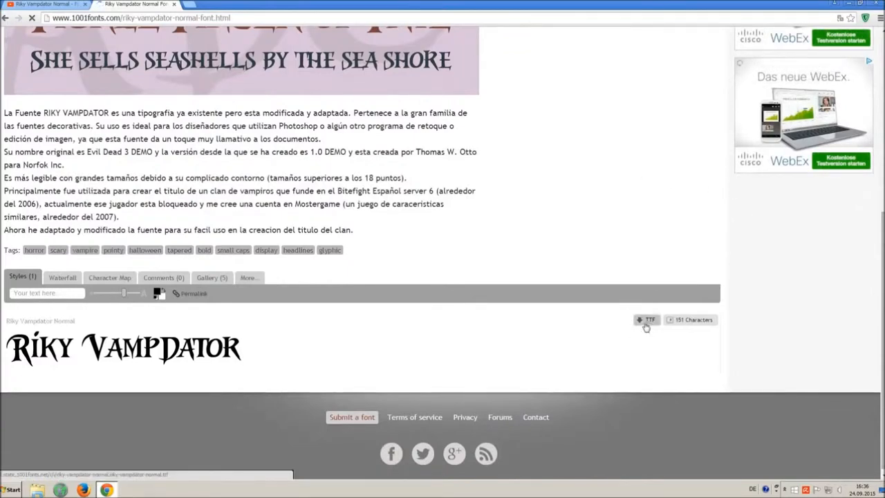
{"action": "left_click", "coordinate": [647, 319]}
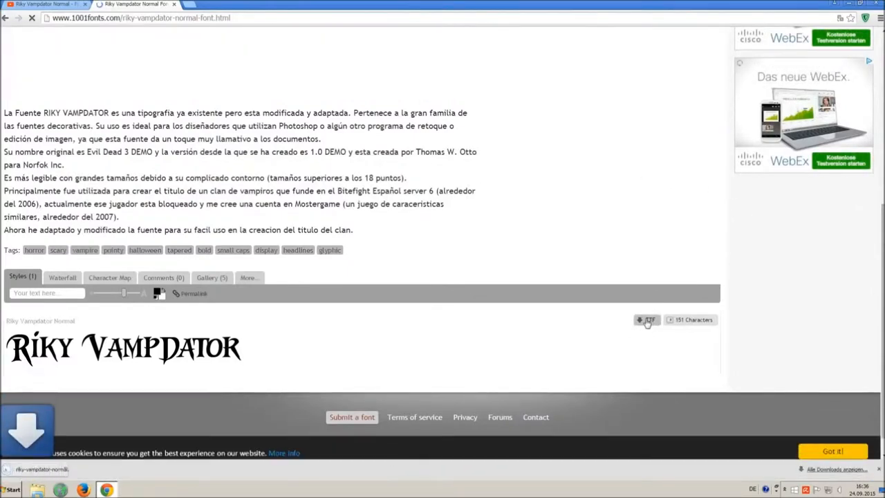
{"action": "left_click", "coordinate": [647, 320]}
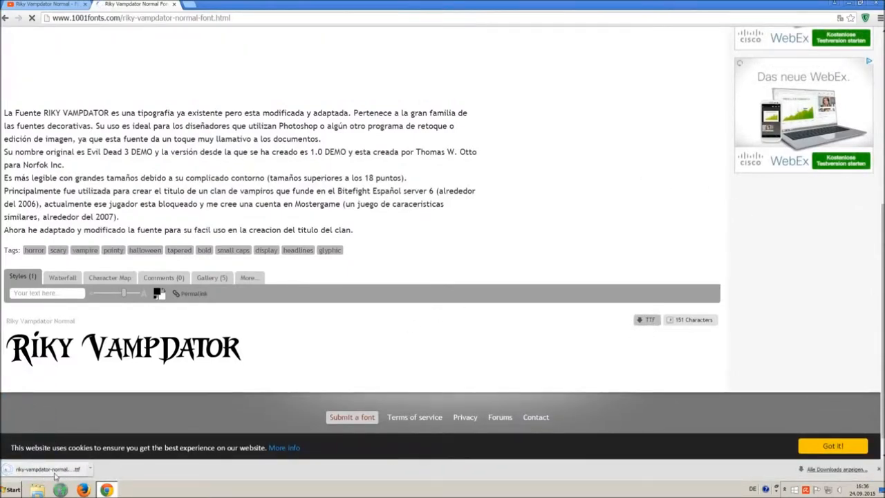
{"action": "left_click", "coordinate": [13, 490]}
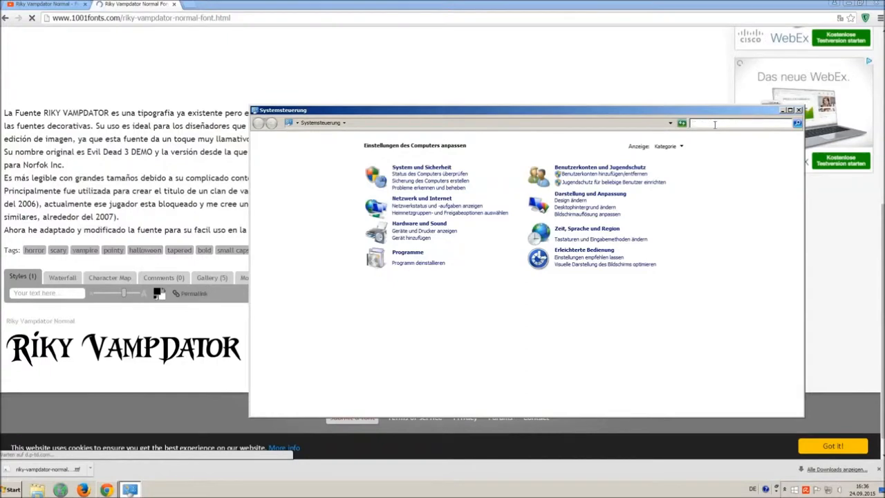
Search Control Panel for 'font' and open the Schriftarten (Fonts) folder
{"action": "type", "text": "font"}
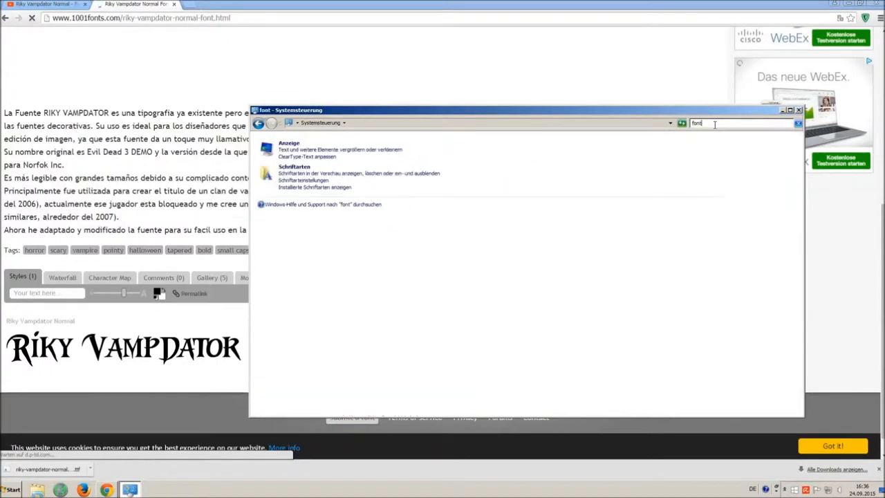
{"action": "mouse_move", "coordinate": [647, 141]}
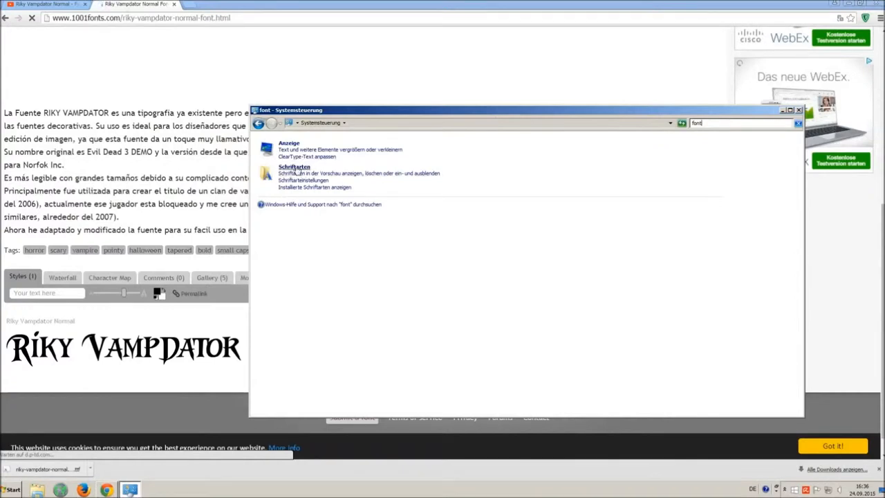
{"action": "left_click", "coordinate": [293, 166]}
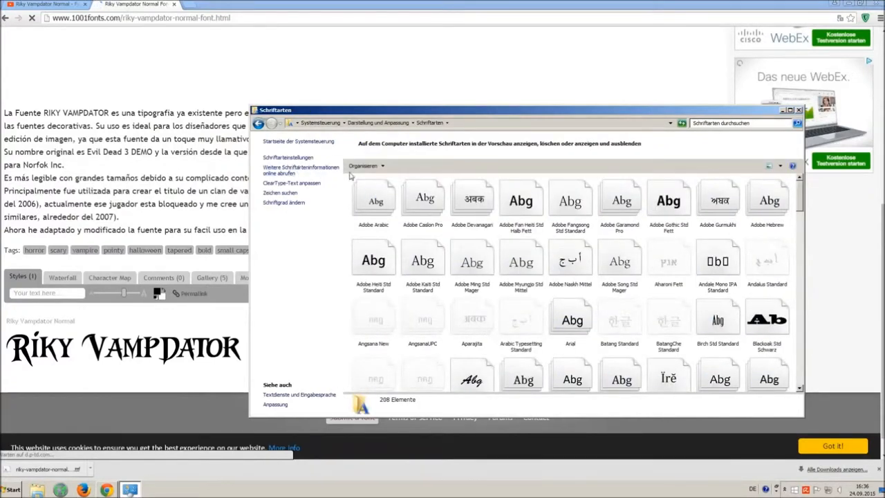
Close the Fonts window and minimize the browser to reveal the desktop
{"action": "left_click", "coordinate": [373, 201]}
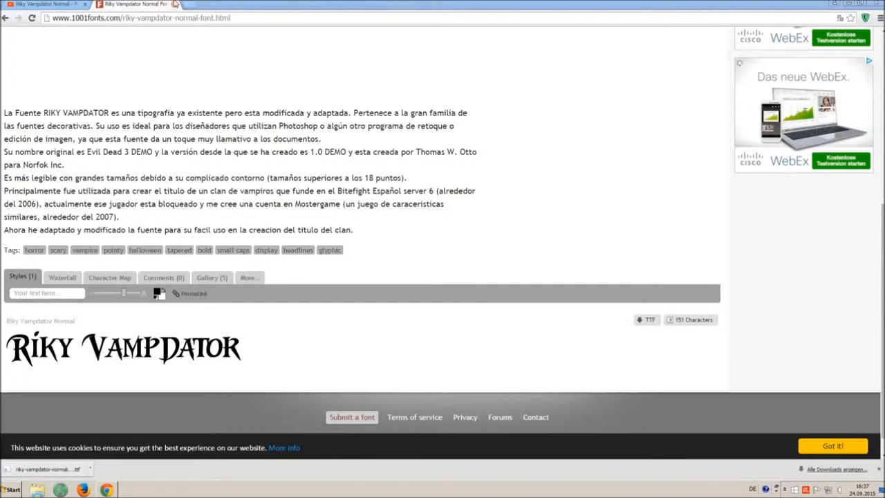
{"action": "left_click", "coordinate": [136, 4]}
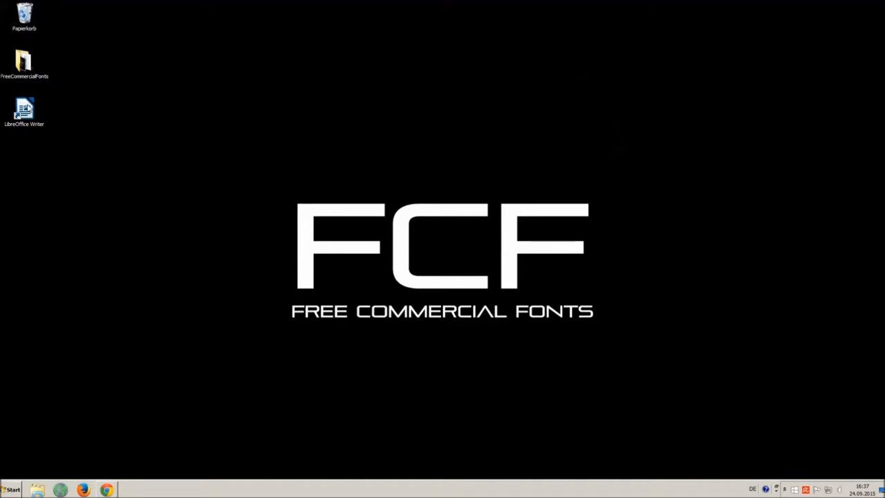
Launch LibreOffice Writer and type "OMG THIS VOICE IS SO ANNOYING!!!" into the blank document
{"action": "double_click", "coordinate": [24, 110]}
{"action": "type", "text": "O M"}
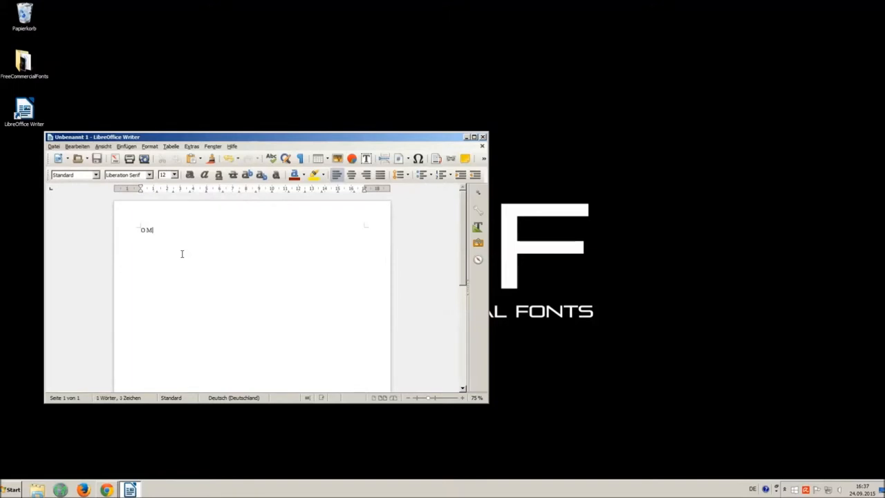
{"action": "type", "text": "G THIS"}
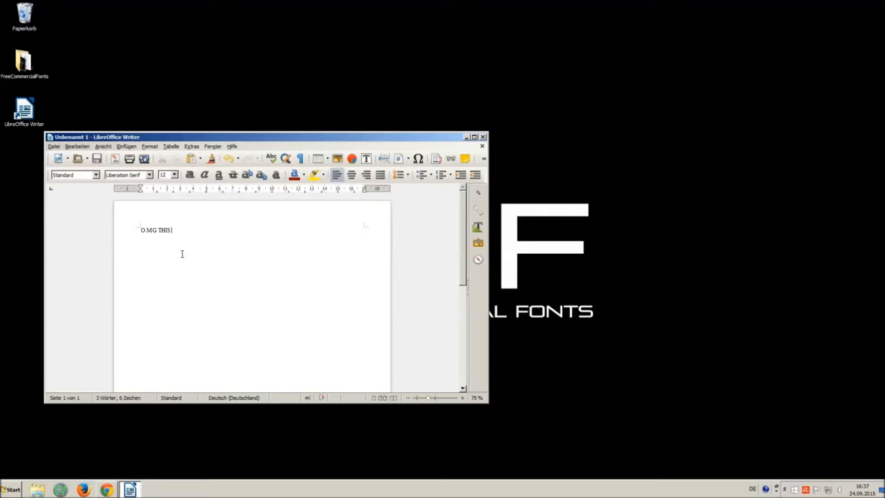
{"action": "type", "text": "VOICE IS SO"}
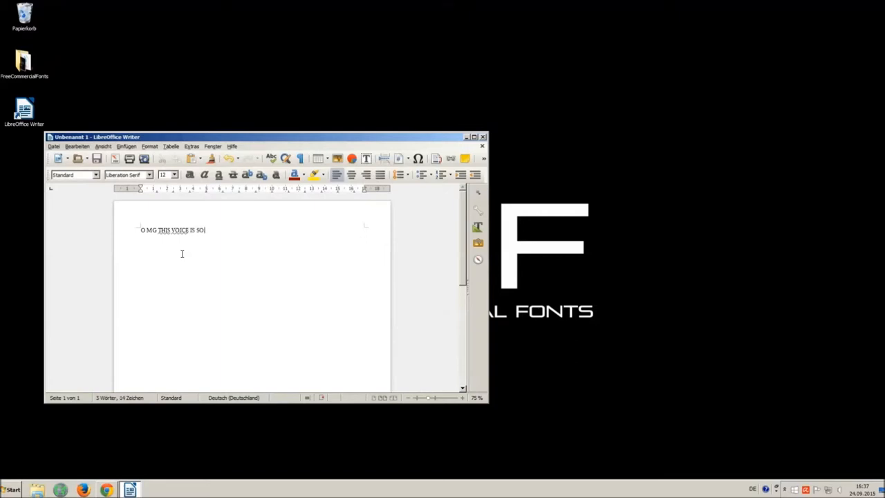
{"action": "type", "text": "ANNOYING"}
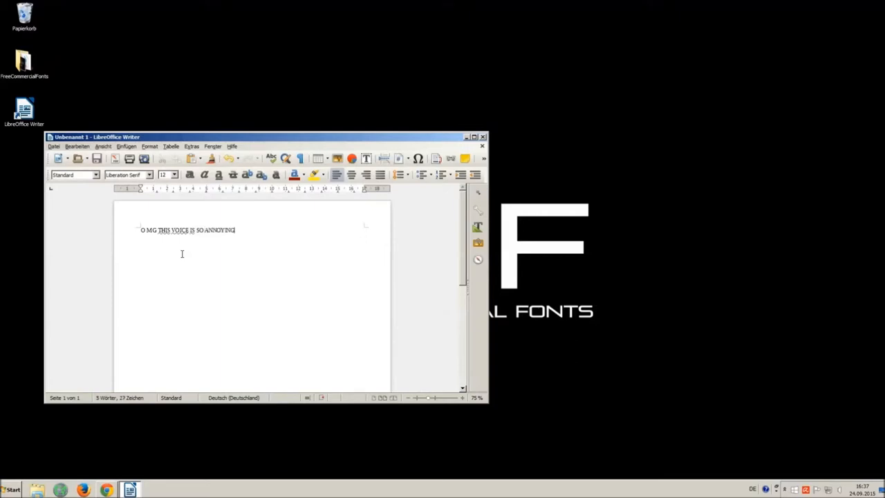
{"action": "type", "text": "!!!"}
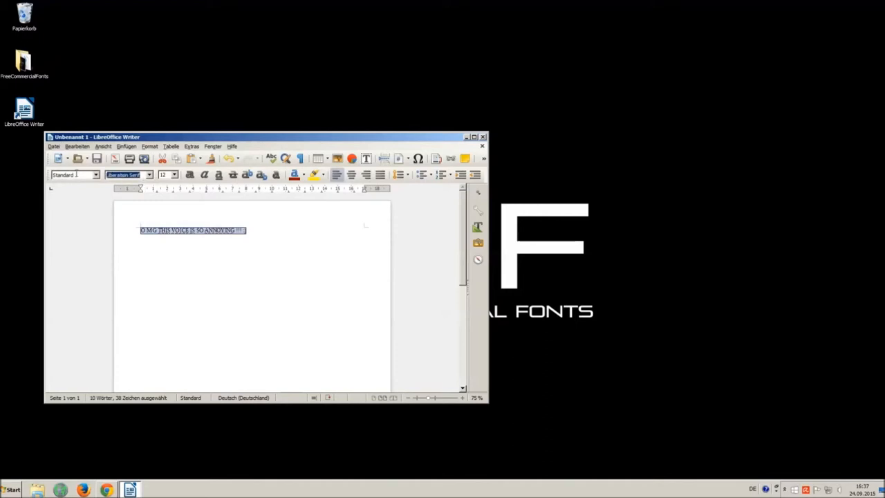
Set the selected sentence in the Riky Vampdator Normal font from the Font Name list
{"action": "type", "text": "Vani"}
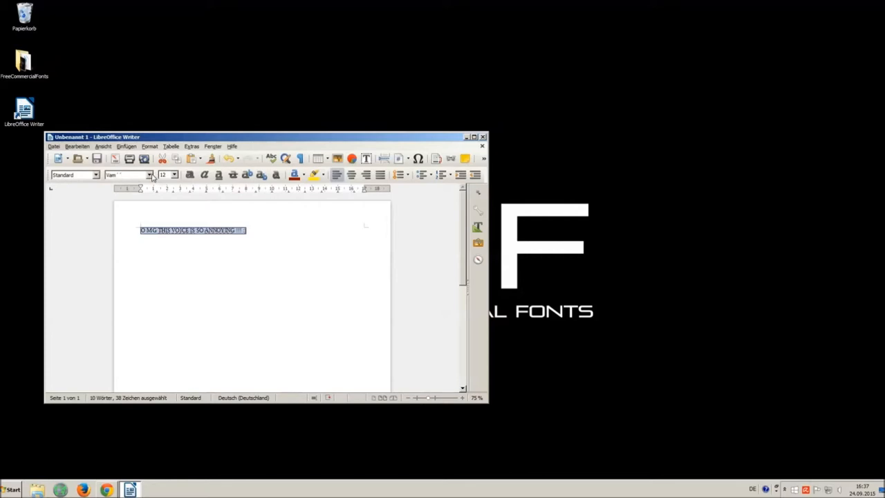
{"action": "left_click", "coordinate": [150, 174]}
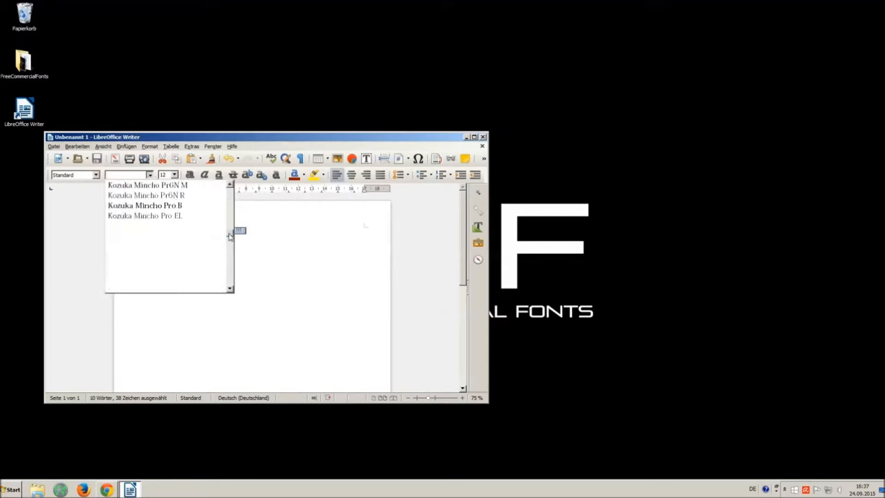
{"action": "scroll", "scroll_direction": "down", "scroll_amount": 3}
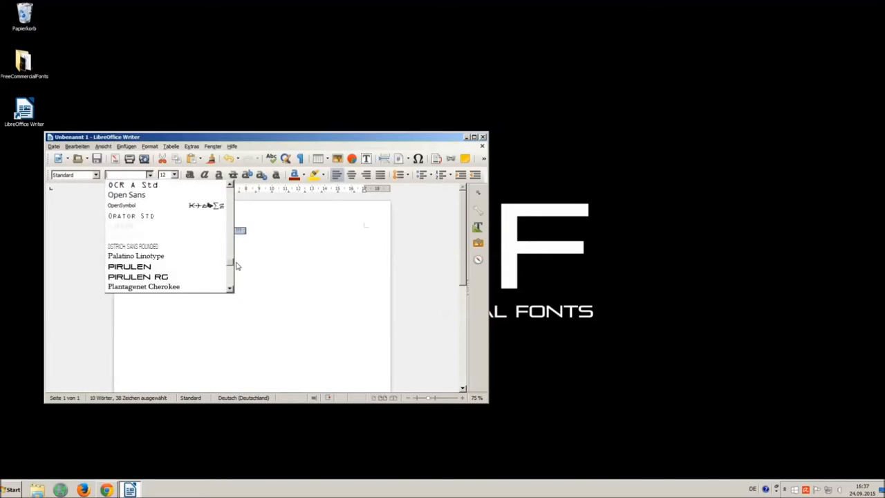
{"action": "scroll", "scroll_direction": "down", "scroll_amount": 3}
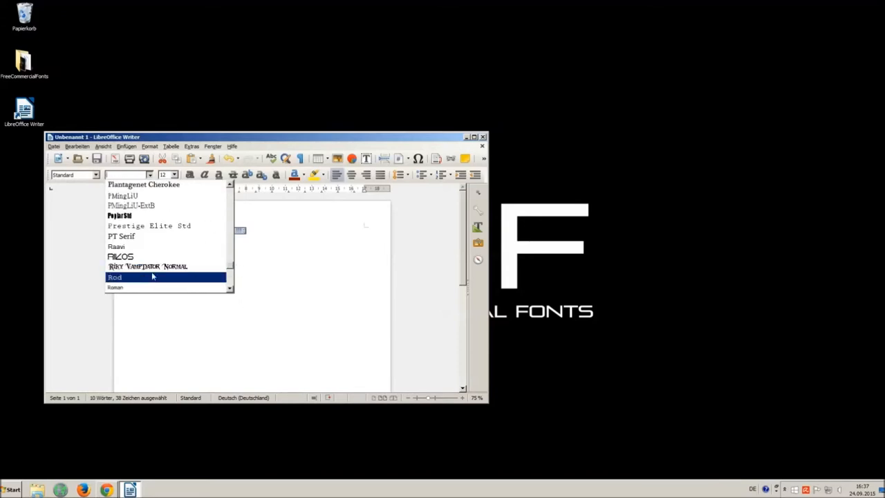
{"action": "left_click", "coordinate": [146, 266]}
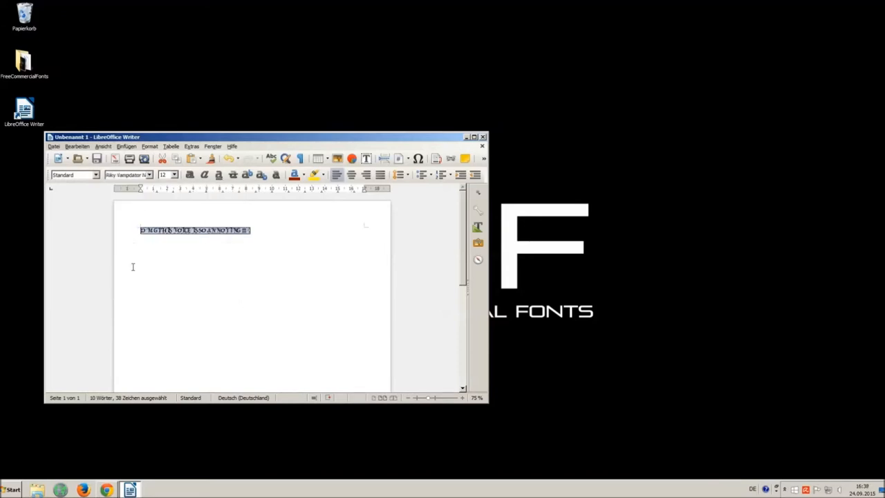
Give the sentence a larger font size, then return to the browser with the video
{"action": "left_click", "coordinate": [174, 175]}
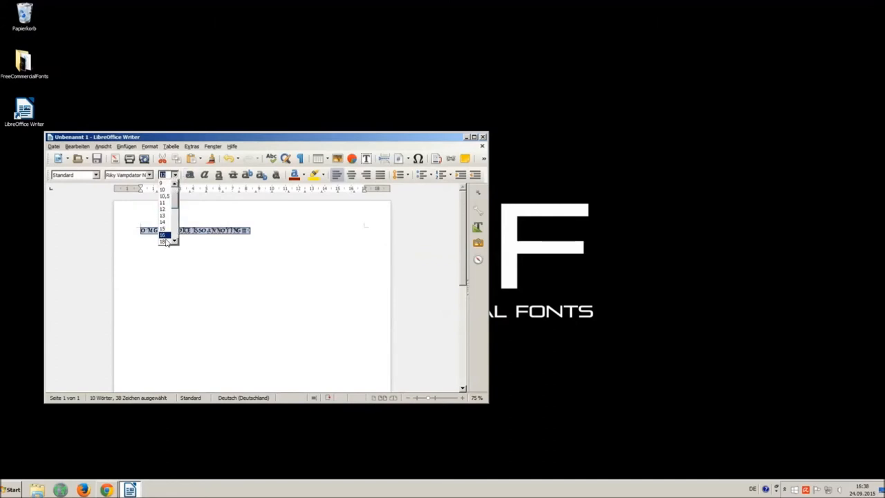
{"action": "left_click", "coordinate": [163, 235]}
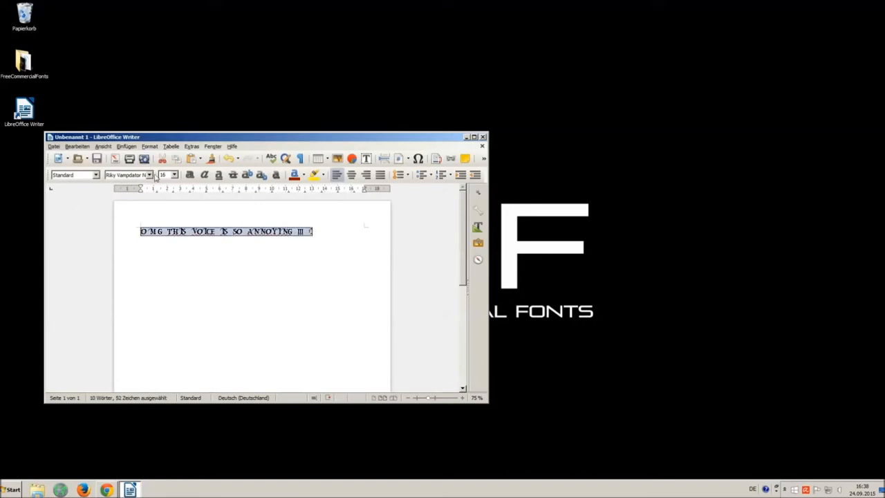
{"action": "mouse_move", "coordinate": [551, 127]}
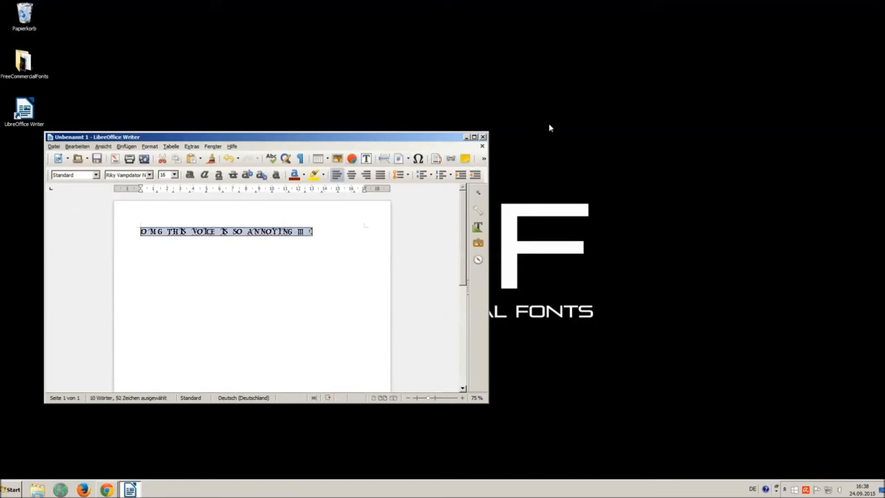
{"action": "left_click", "coordinate": [482, 146]}
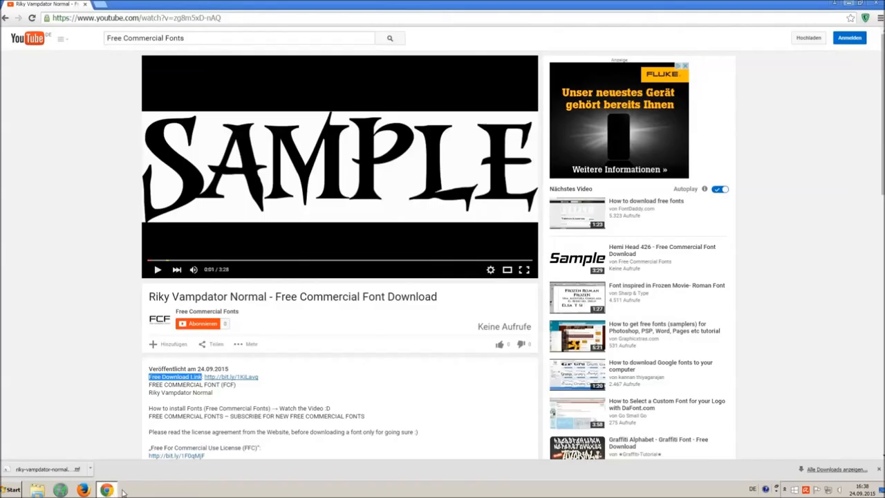
{"action": "mouse_move", "coordinate": [274, 285]}
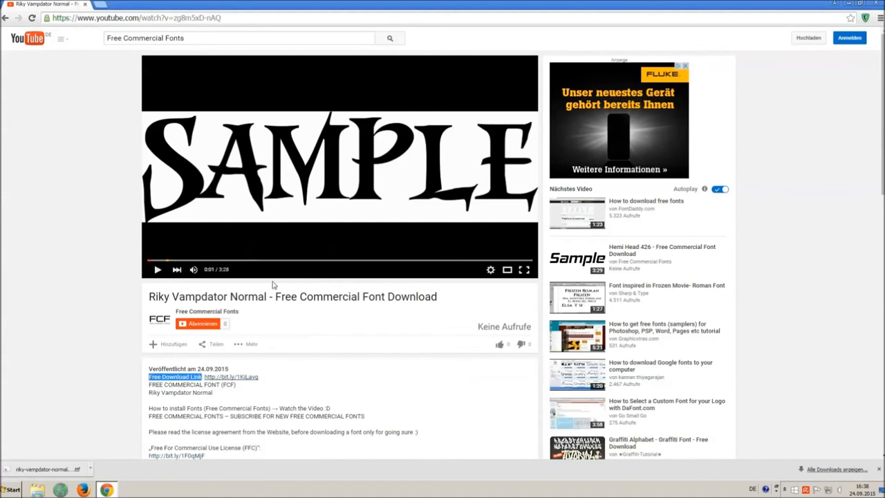
{"action": "mouse_move", "coordinate": [500, 344]}
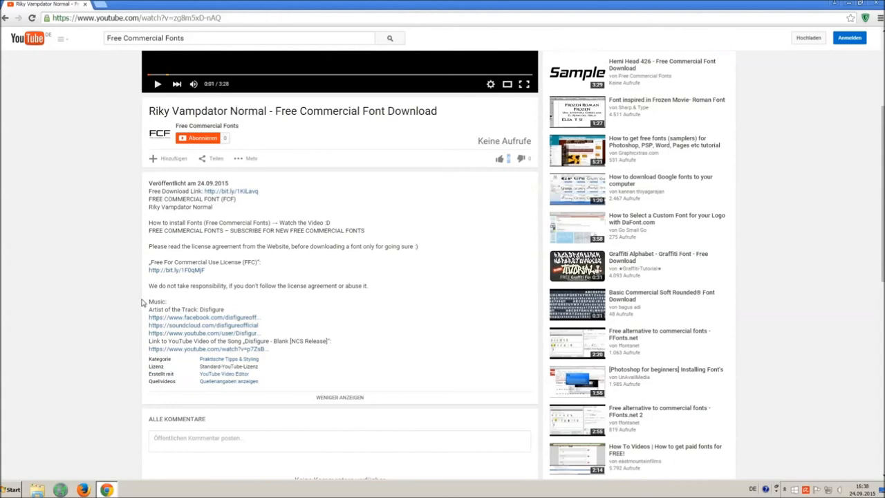
Select the music credits lines in the video's description
{"action": "left_click_drag", "start_coordinate": [148, 302], "coordinate": [318, 349]}
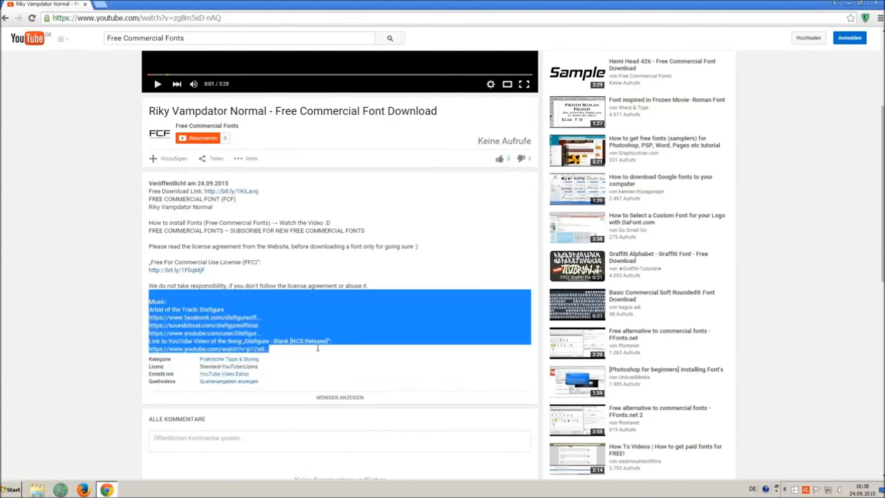